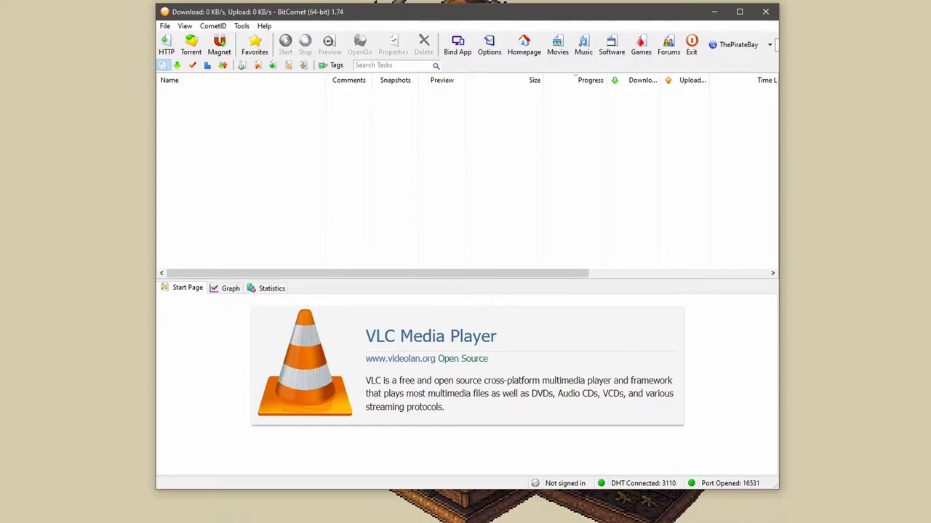
mouse_move(880, 489)
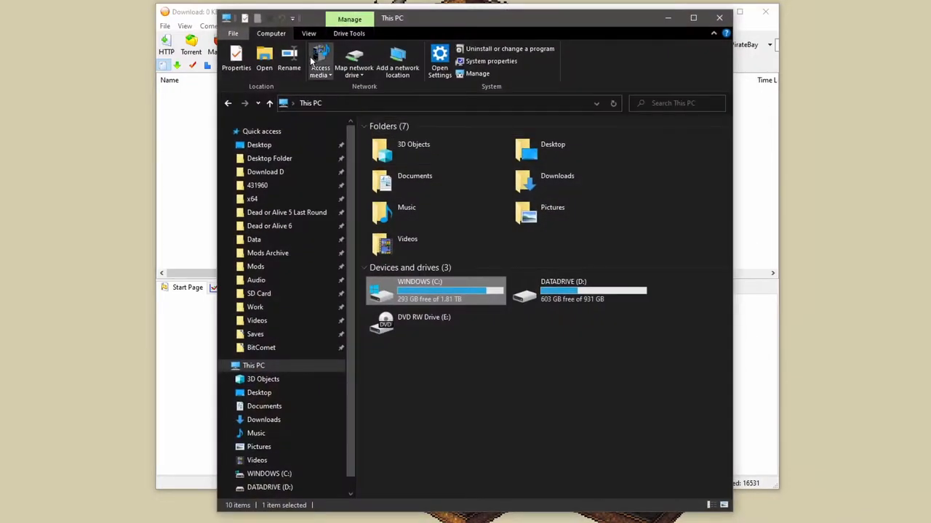
Step: Show the View ribbon for This PC with file extensions and hidden items visible
left_click(308, 34)
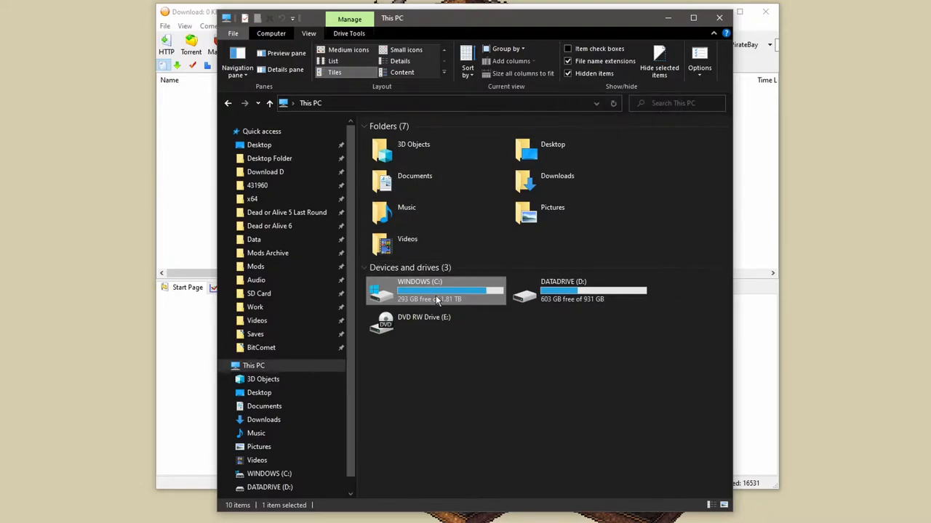
Step: Navigate to C:\Users\<user>\AppData\Roaming\BitComet
double_click(419, 289)
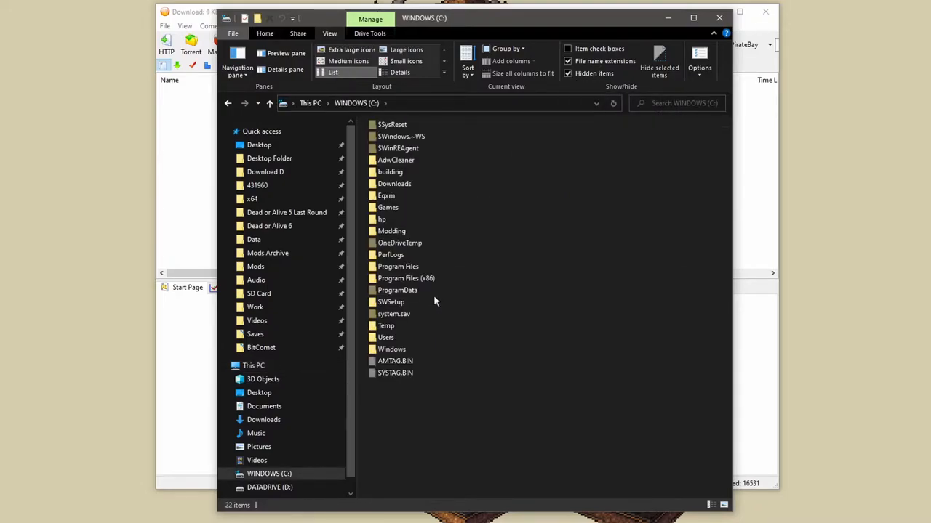
double_click(391, 349)
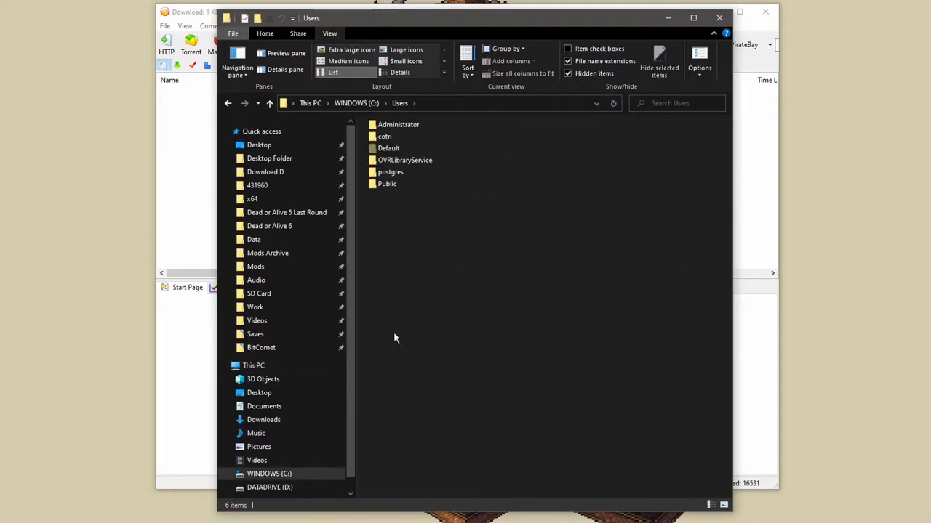
mouse_move(384, 137)
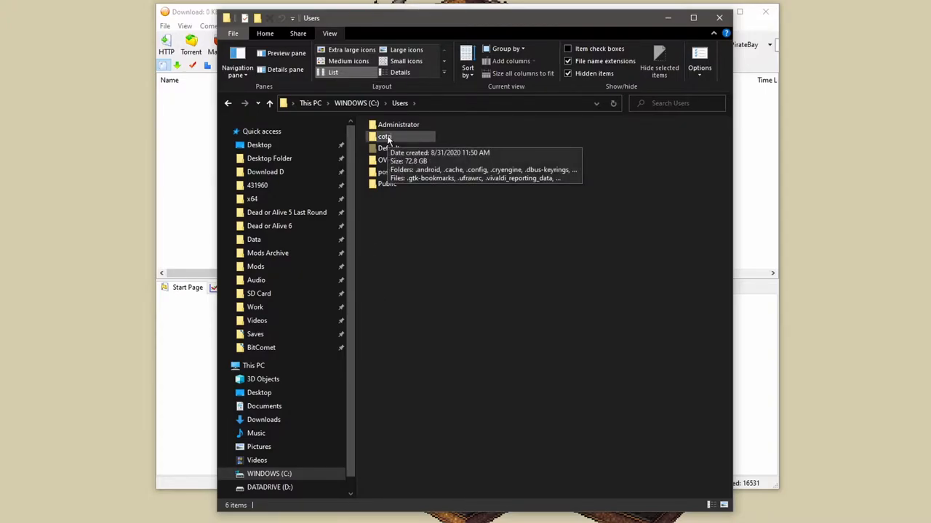
double_click(385, 137)
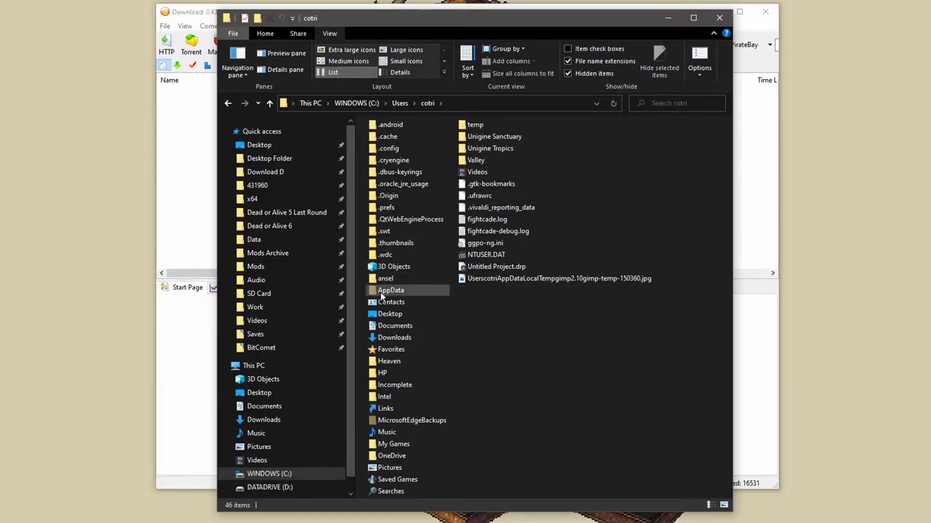
left_click(389, 291)
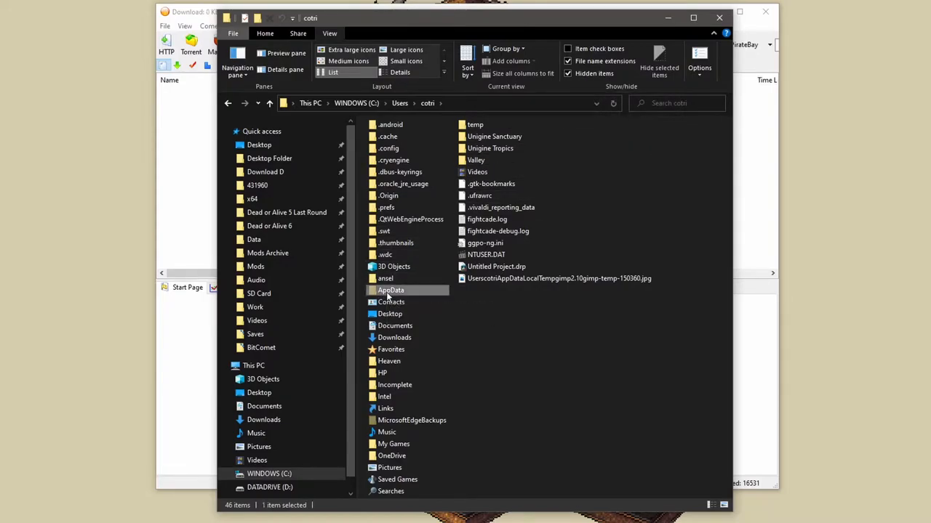
double_click(389, 291)
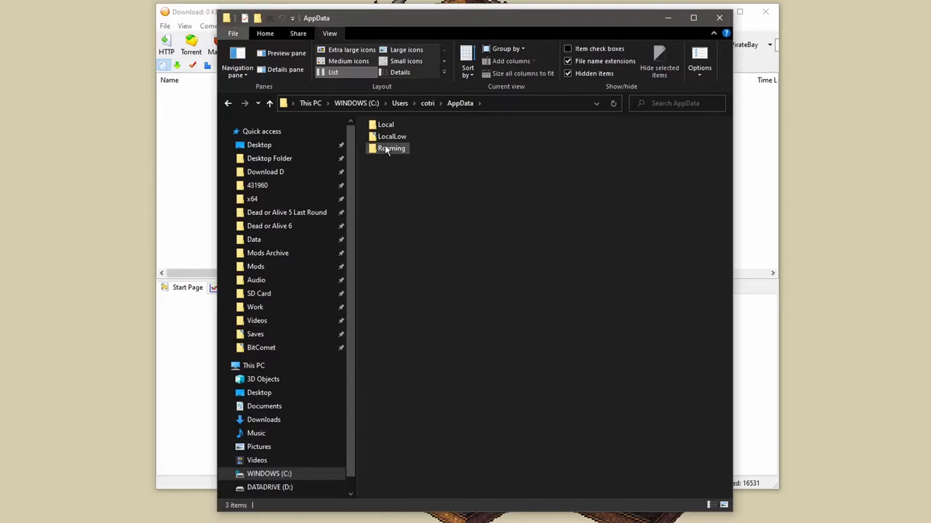
double_click(392, 148)
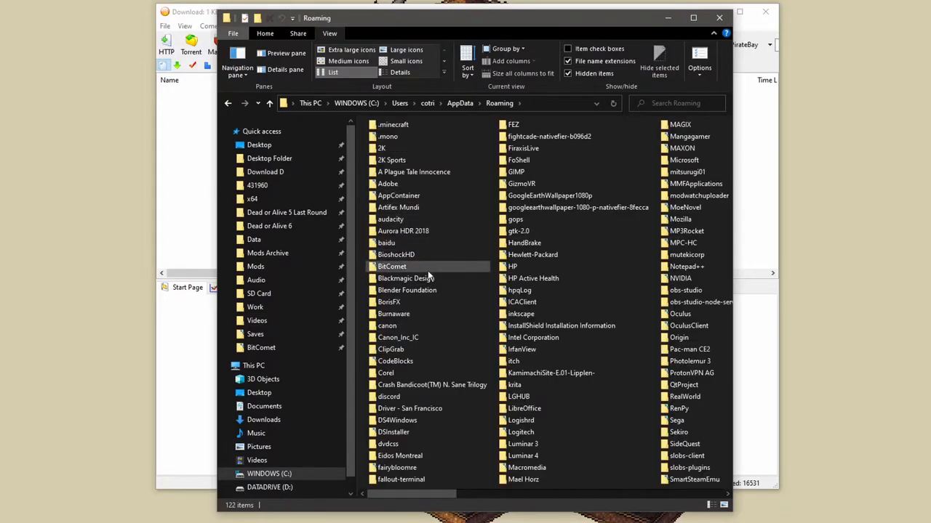
double_click(392, 266)
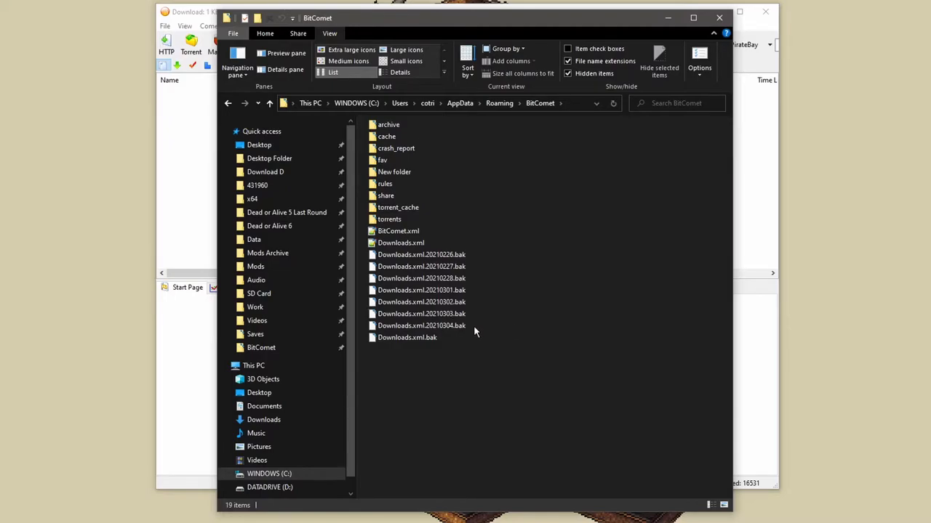
Step: Show the Home ribbon commands for the BitComet folder after exiting BitComet
left_click(422, 325)
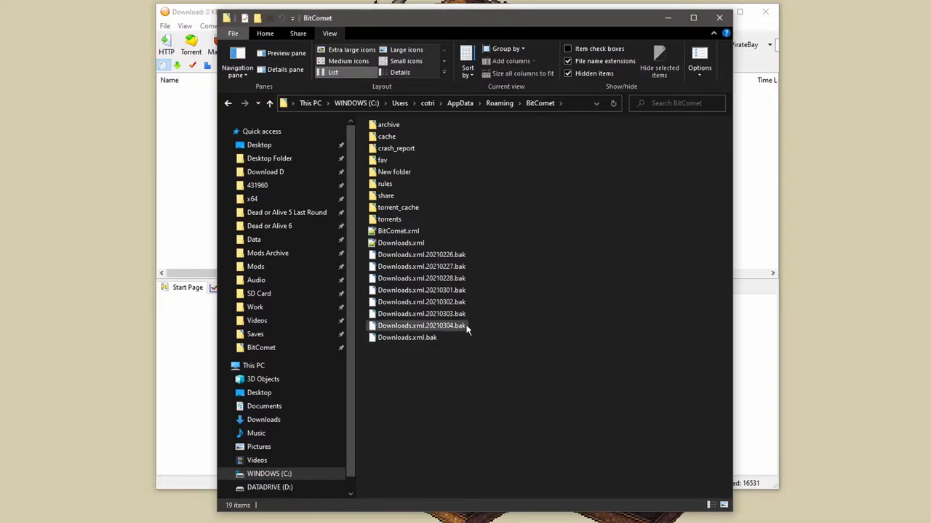
mouse_move(436, 329)
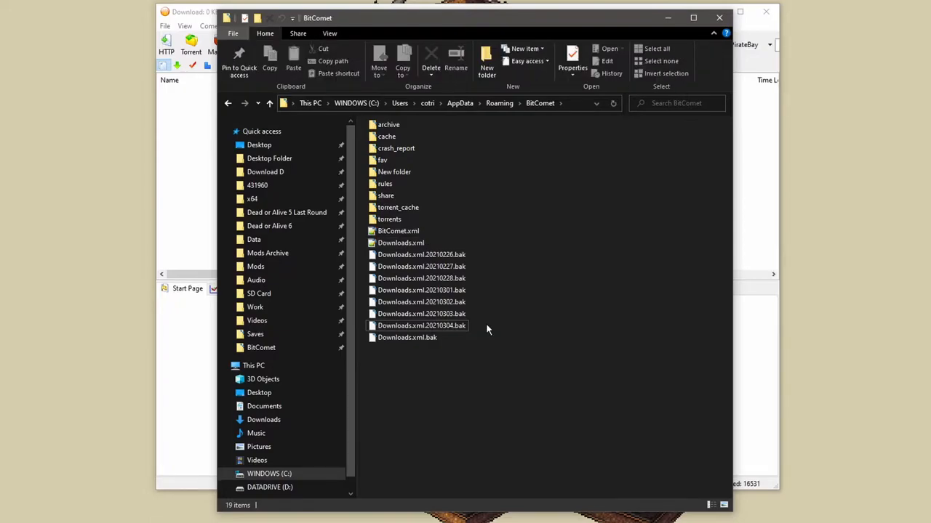
mouse_move(794, 189)
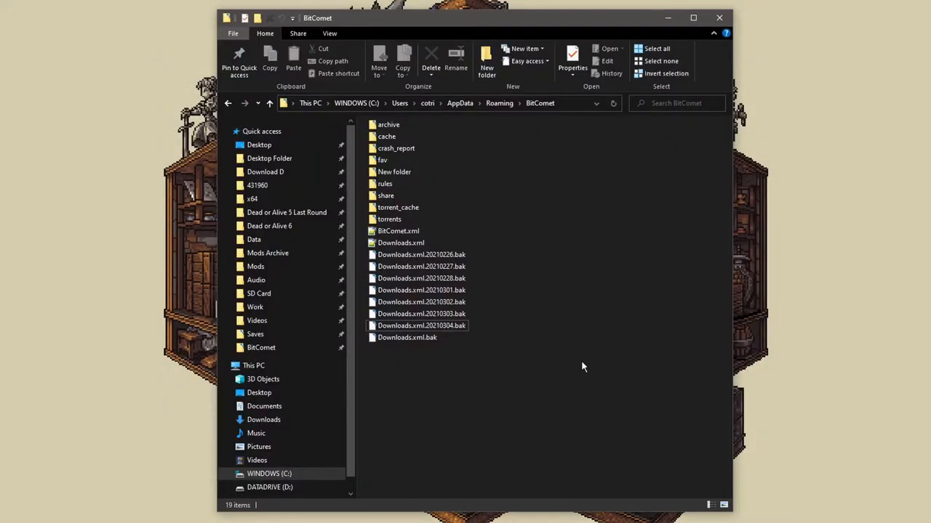
Step: Delete the current Downloads.xml from the BitComet folder
left_click(401, 243)
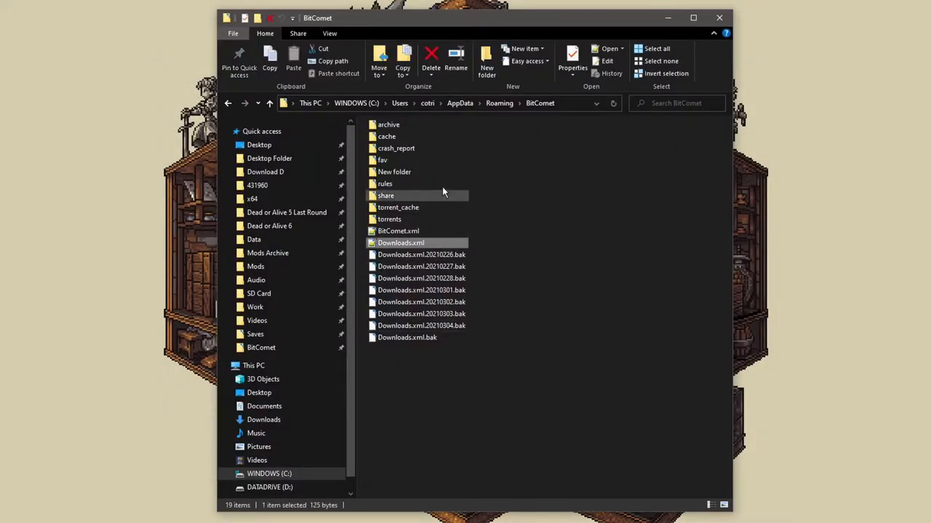
left_click(430, 59)
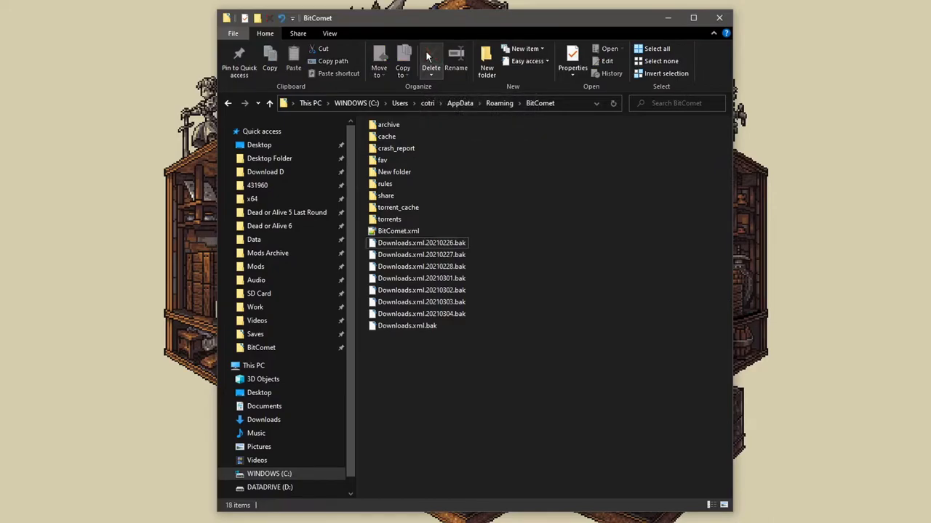
Step: Rename Downloads.xml.20210304.bak to Downloads.xml, accepting the extension warning
left_click(422, 314)
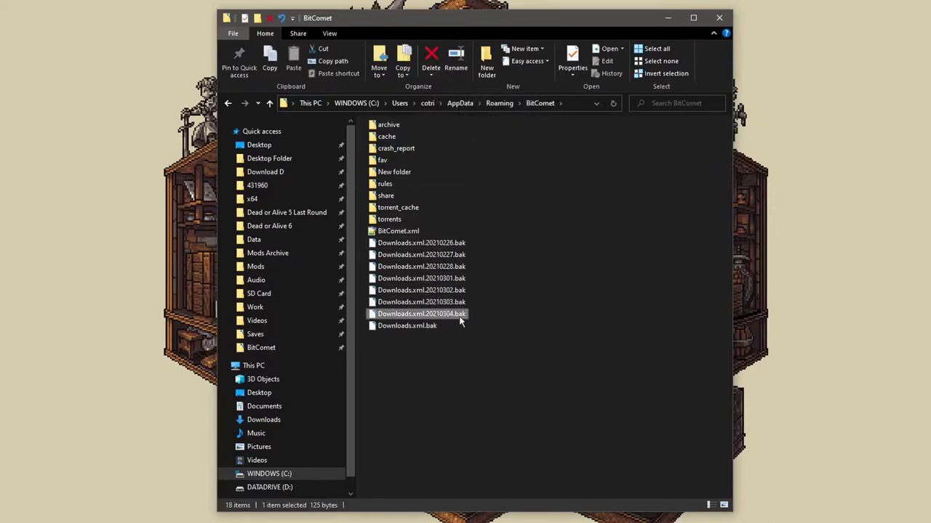
double_click(421, 314)
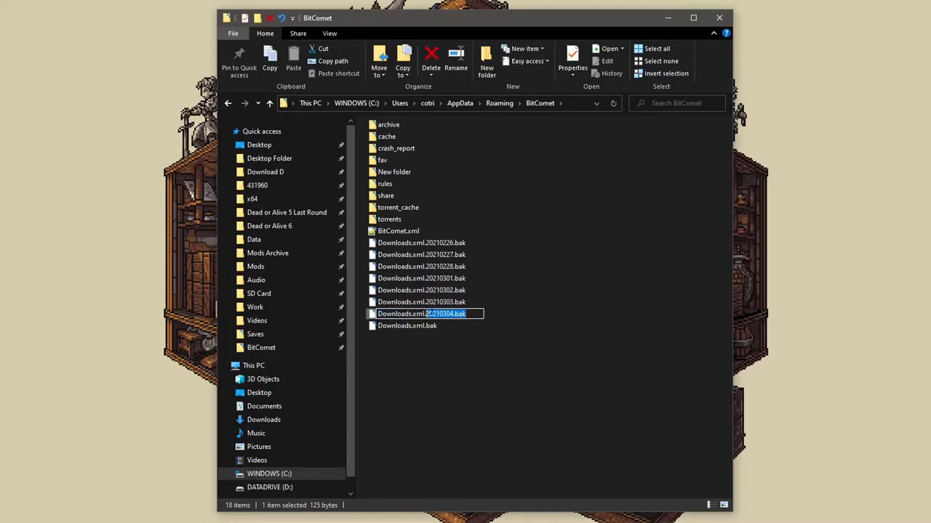
type("Downloads.xml")
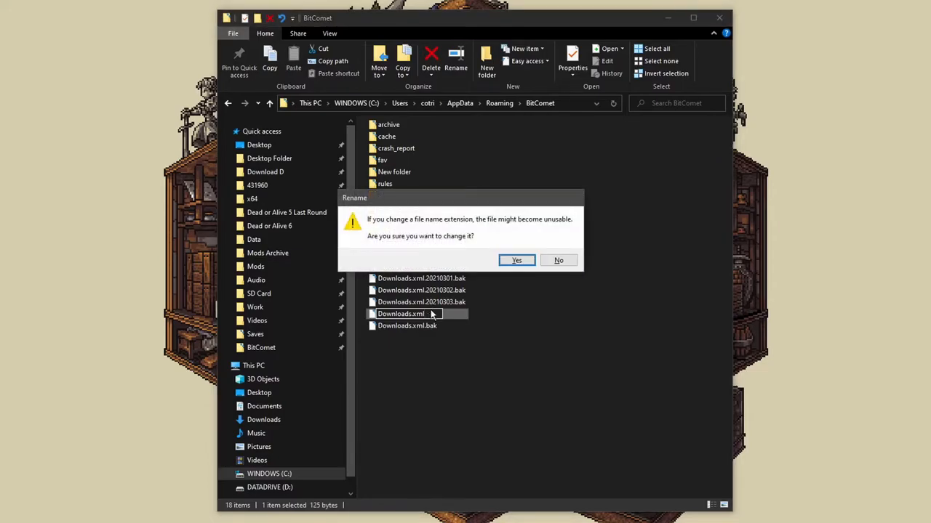
left_click(517, 260)
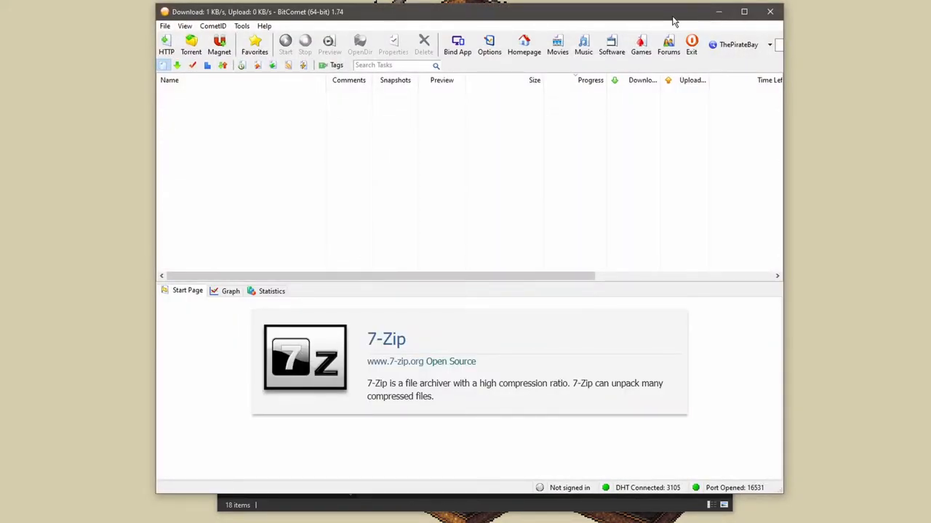
mouse_move(692, 43)
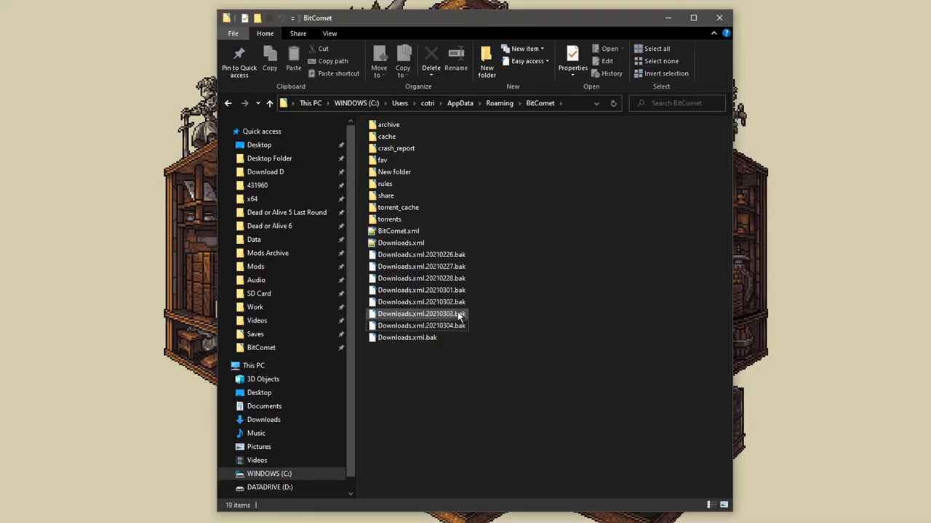
Step: Delete the current Downloads.xml again
left_click(402, 243)
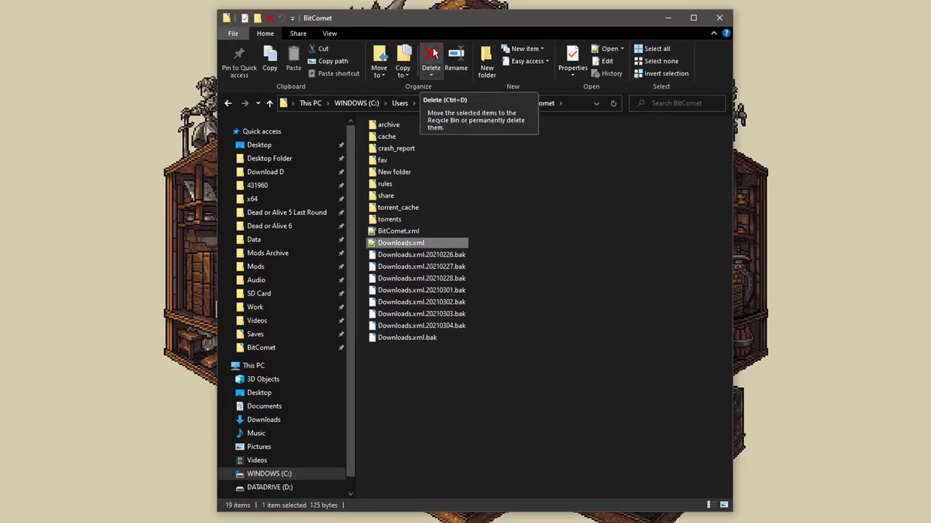
left_click(430, 56)
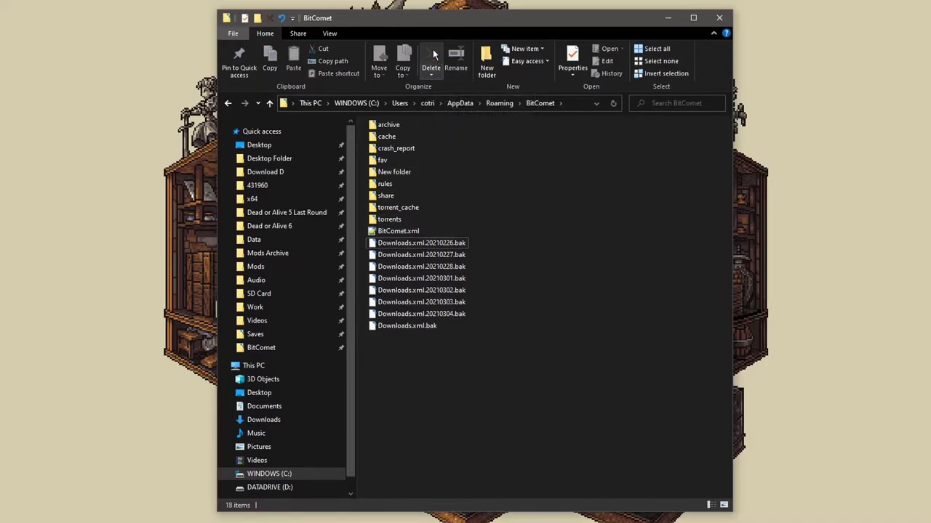
Step: Select the Downloads.xml.20210302.bak backup to become the new Downloads.xml
left_click(422, 291)
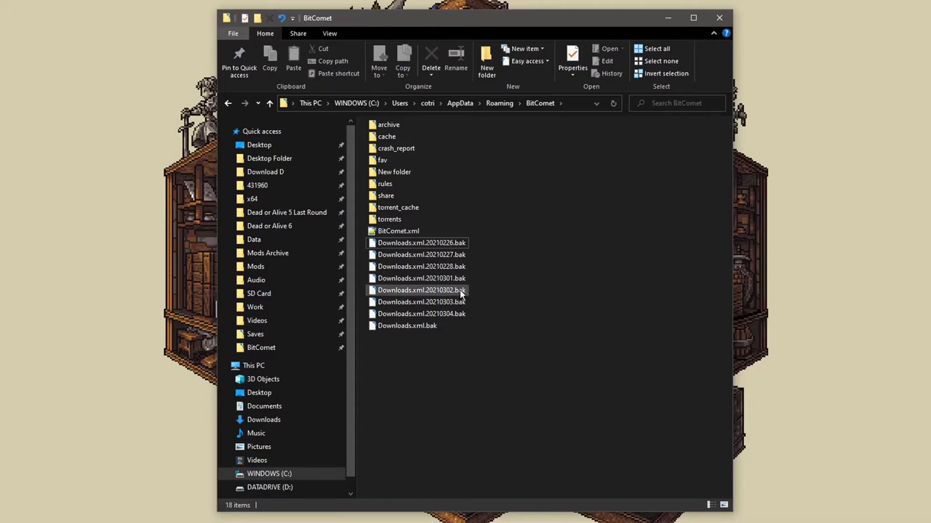
left_click(422, 291)
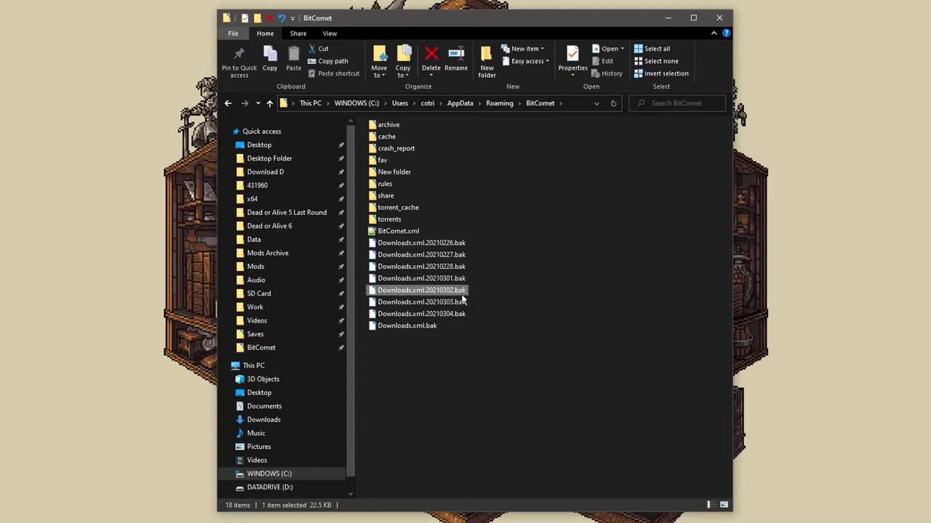
left_click(422, 291)
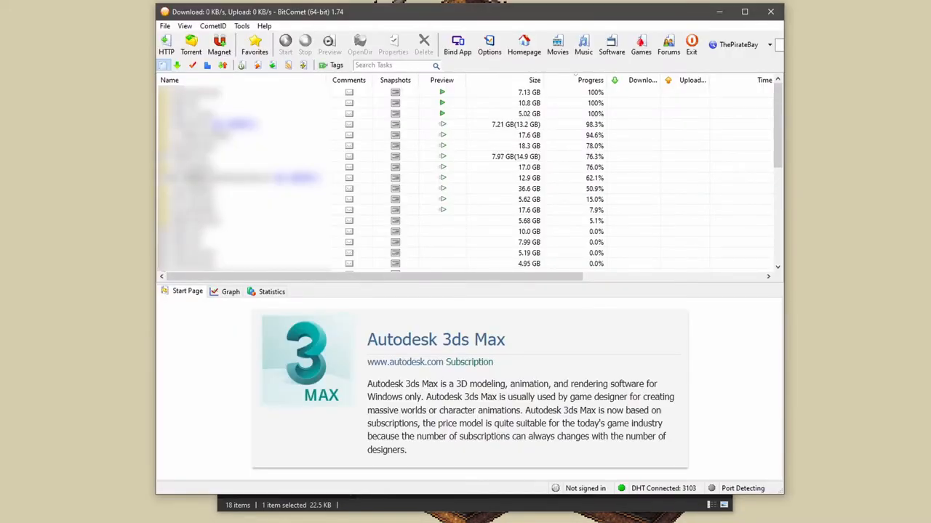
Step: Select finished and empty tasks in the restored list for removal
left_click(398, 241)
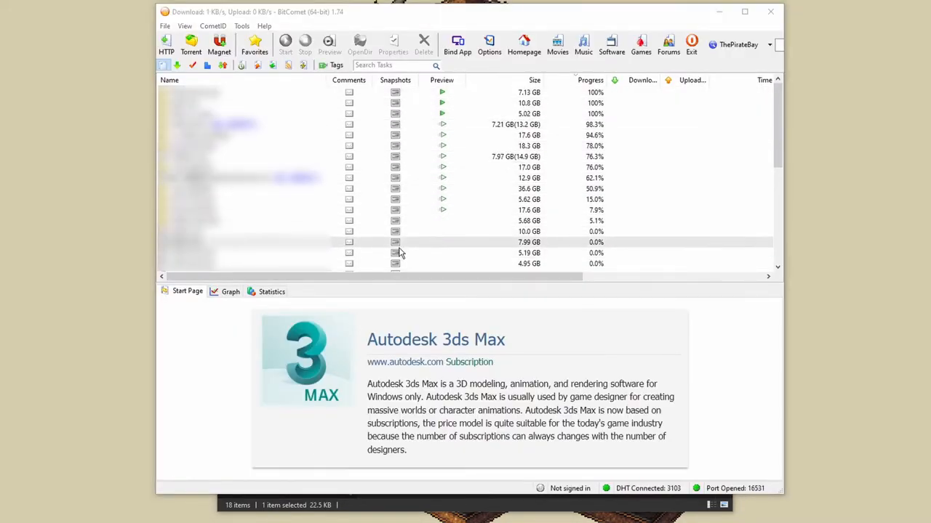
mouse_move(466, 136)
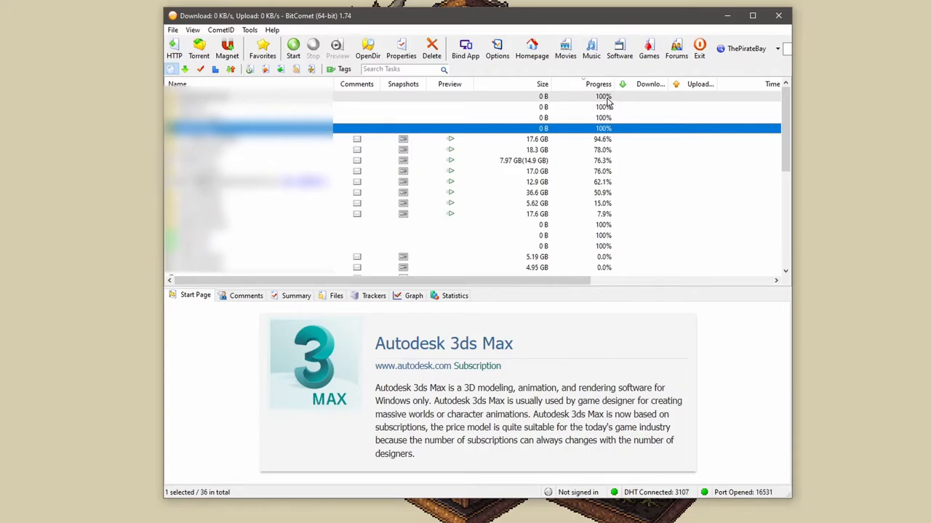
mouse_move(610, 147)
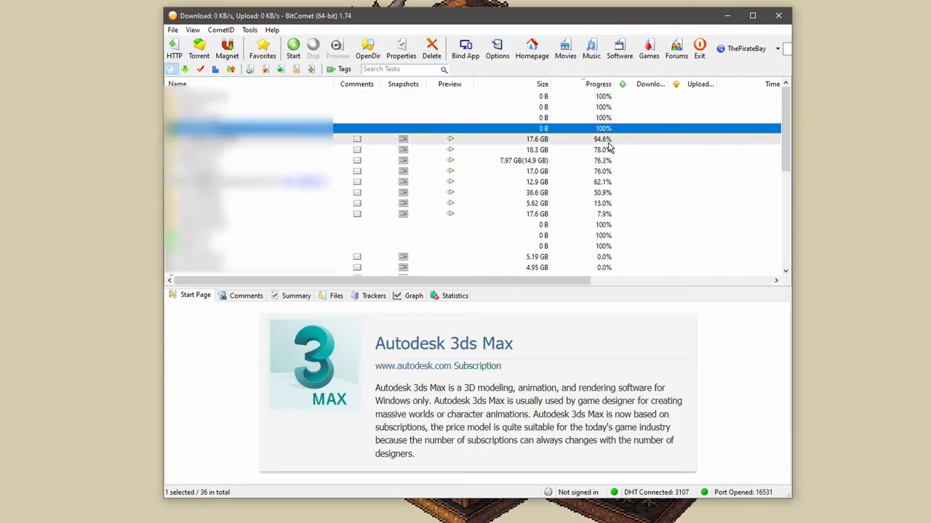
mouse_move(626, 140)
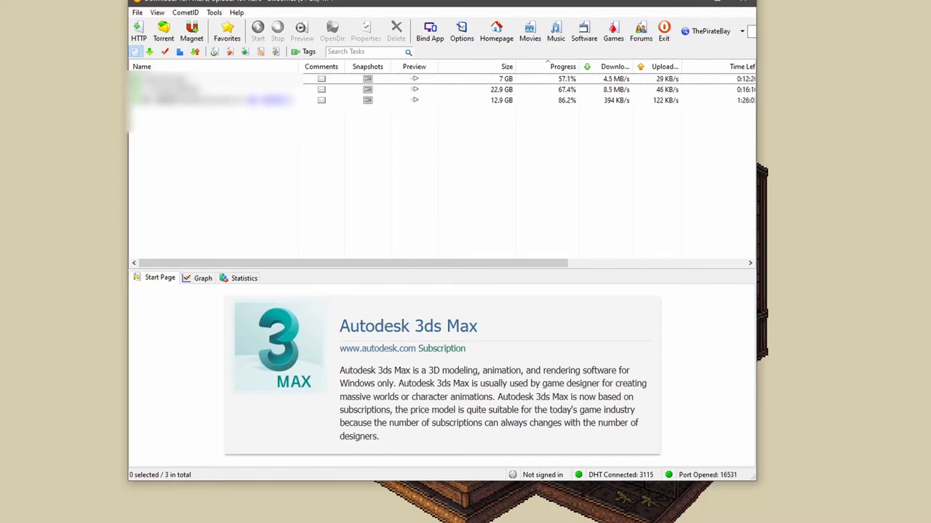
Step: Import the unfinished download from D:\Download D via File > Import Unfinished Download, accepting the Torrent History notice
left_click(137, 12)
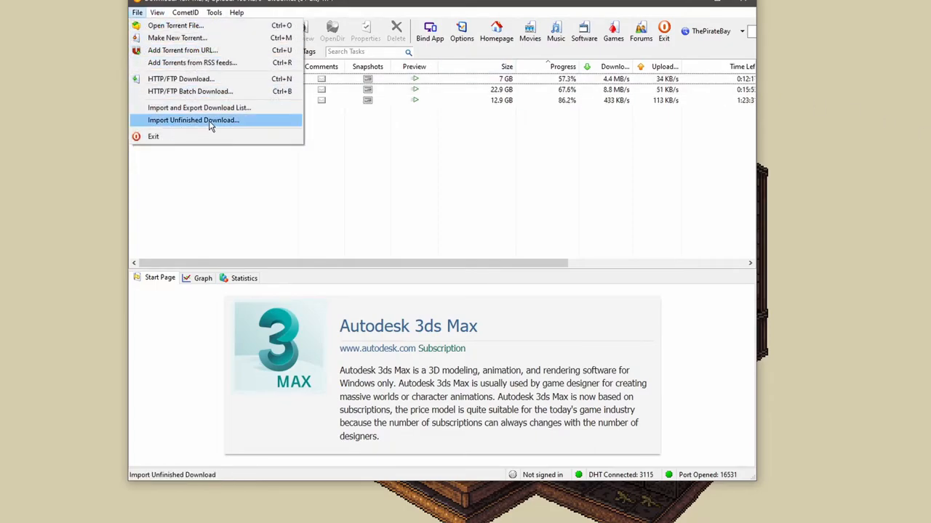
left_click(193, 119)
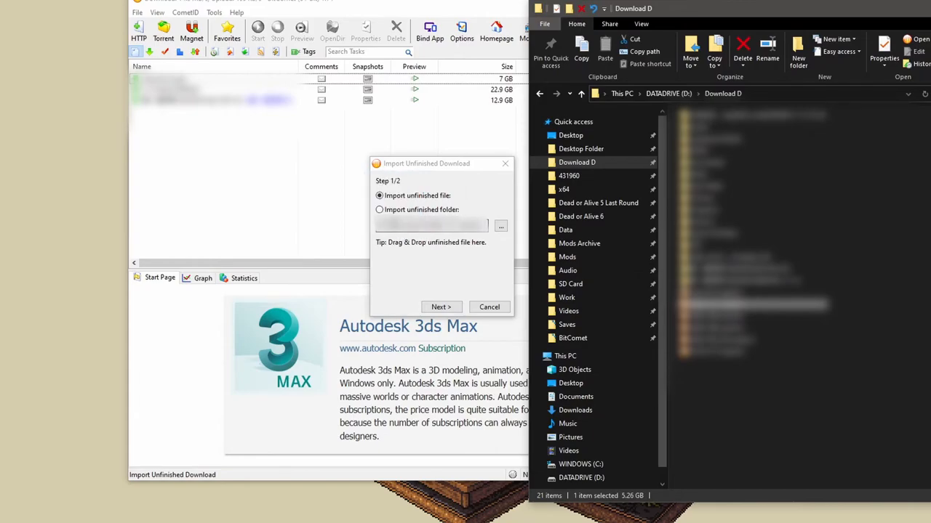
left_click(442, 306)
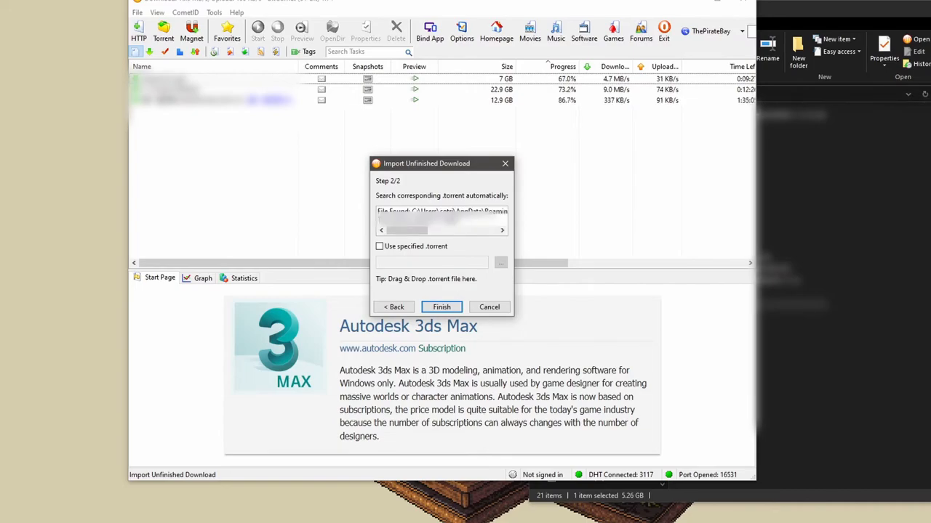
left_click(442, 307)
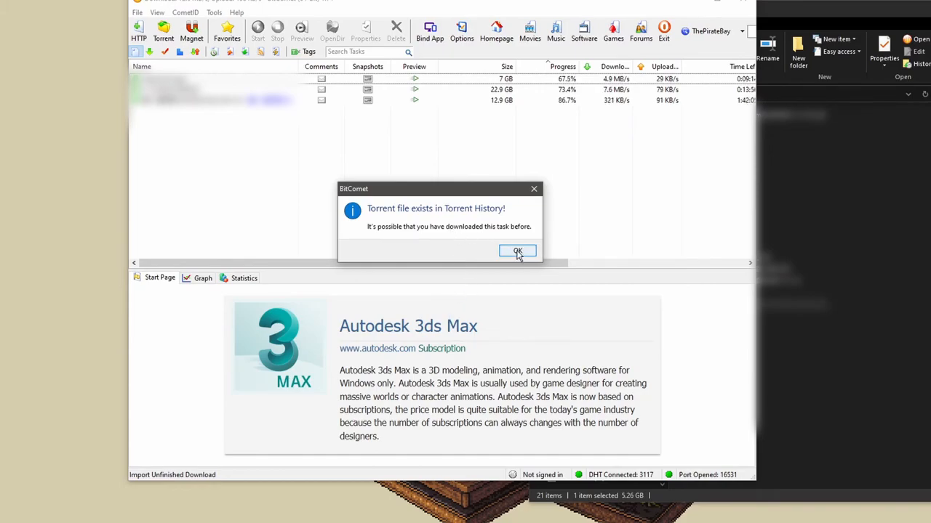
left_click(518, 250)
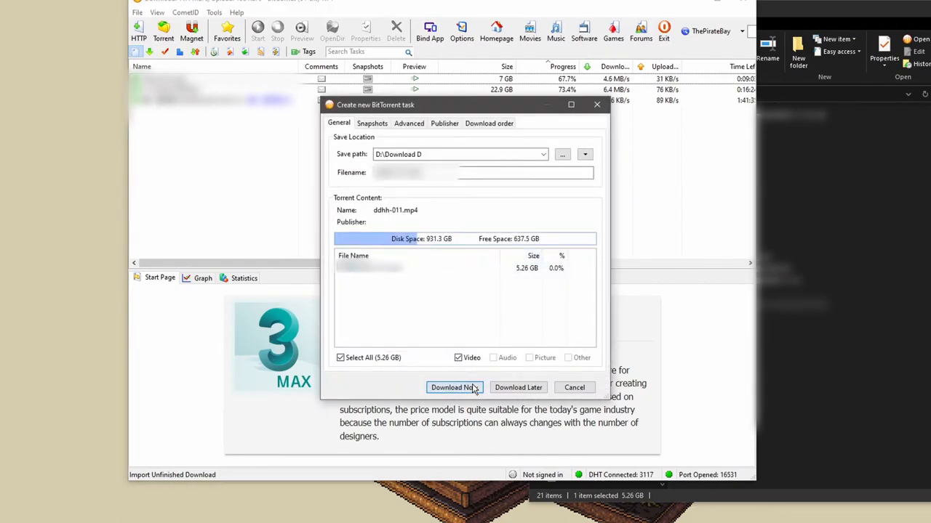
Step: Add the 5.26 GB task reusing the existing partial file so it resumes near 84%
left_click(454, 387)
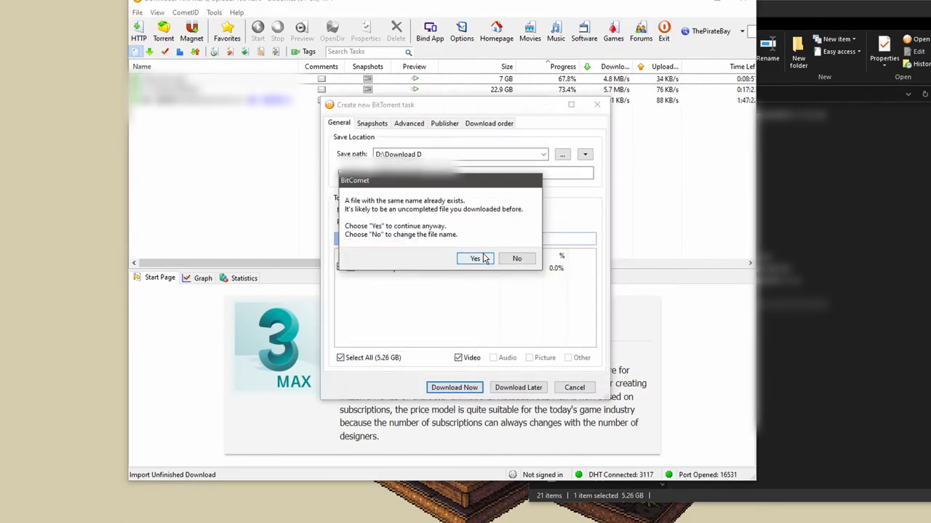
left_click(474, 258)
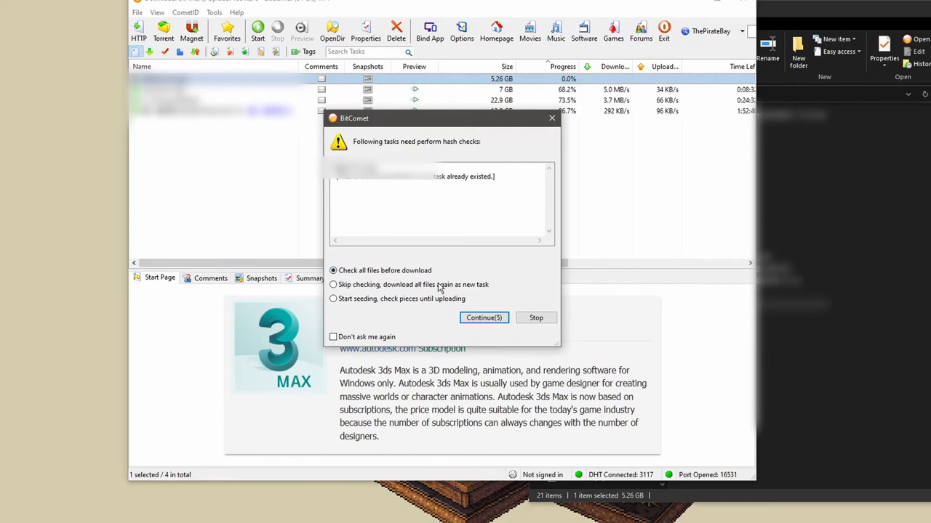
left_click(482, 317)
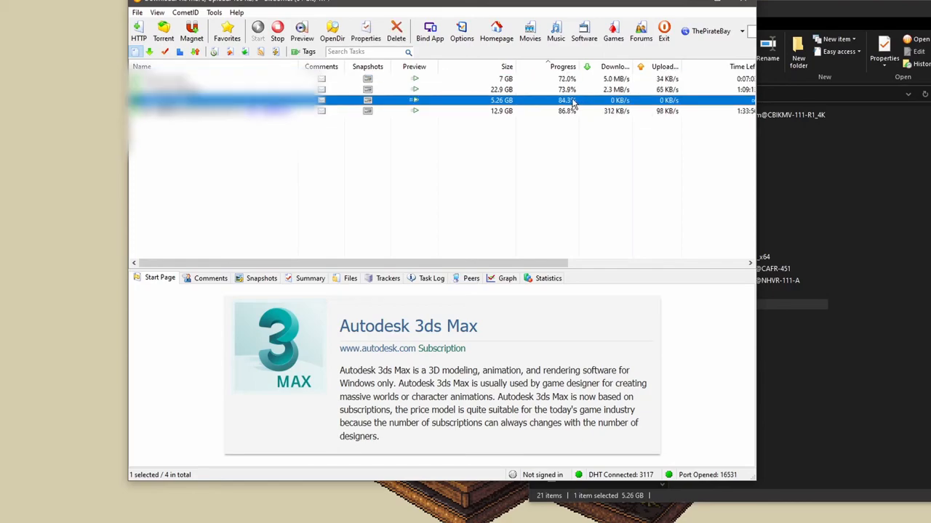
mouse_move(580, 105)
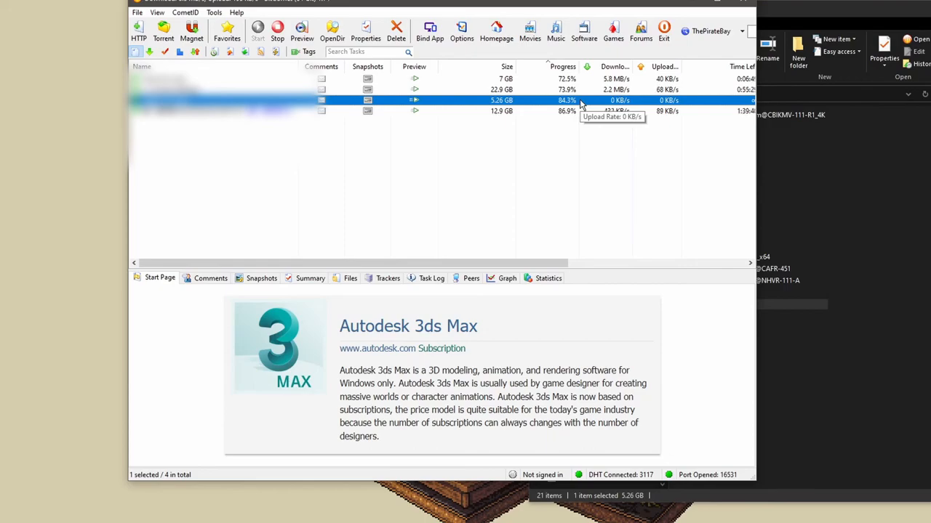